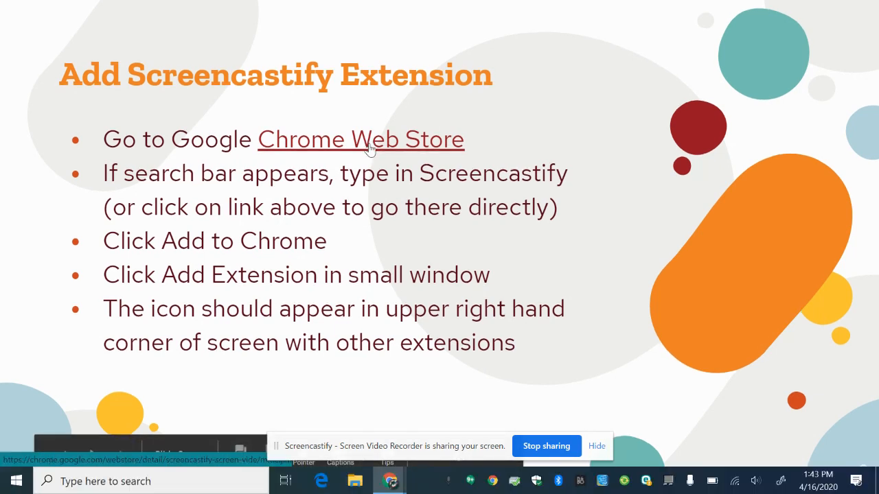
- Follow the slide's Chrome Web Store link to the Screencastify - Screen Video Recorder listing
{"action": "left_click", "coordinate": [359, 140]}
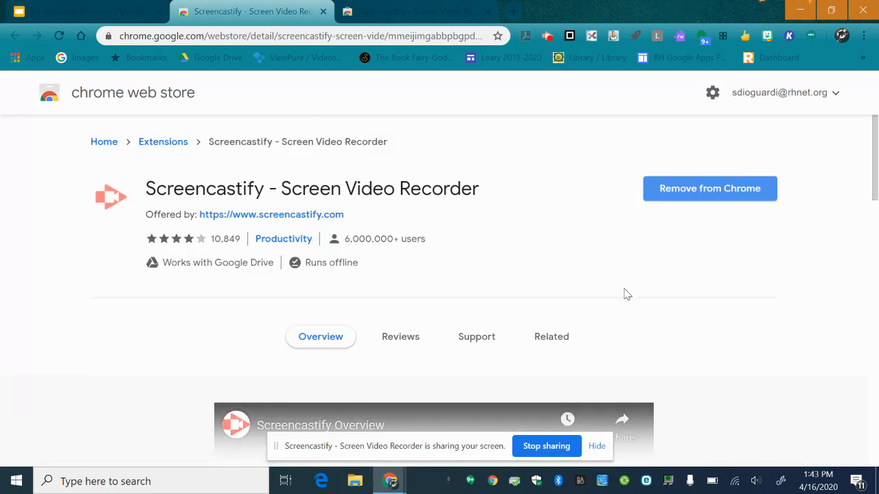
{"action": "mouse_move", "coordinate": [646, 268]}
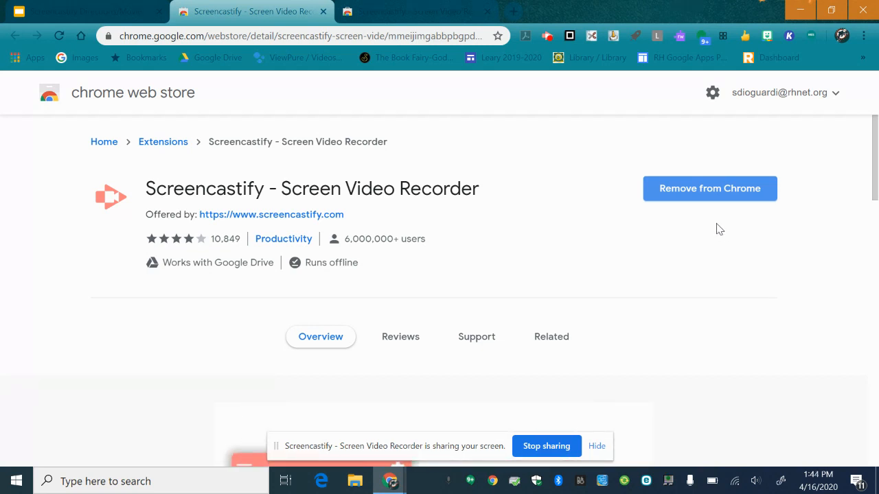
{"action": "mouse_move", "coordinate": [726, 212]}
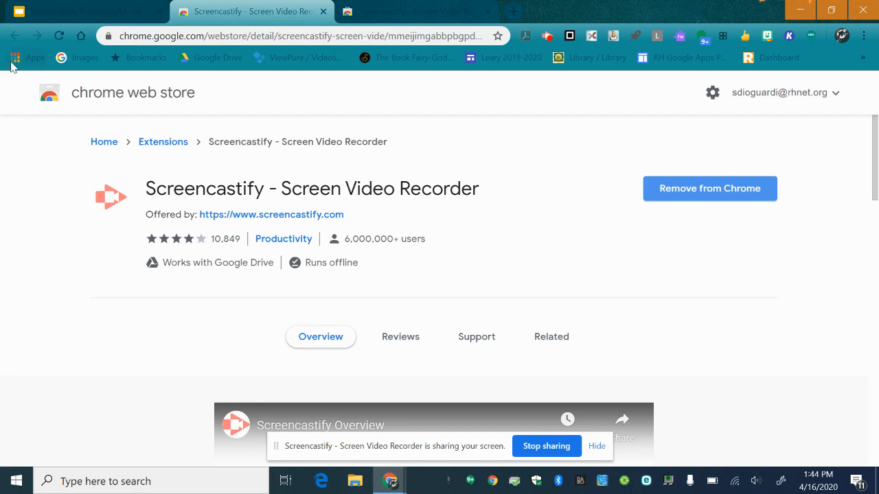
- Reach the Chrome Web Store Extensions home via the Apps bookmark, ready to search the store
{"action": "left_click", "coordinate": [27, 58]}
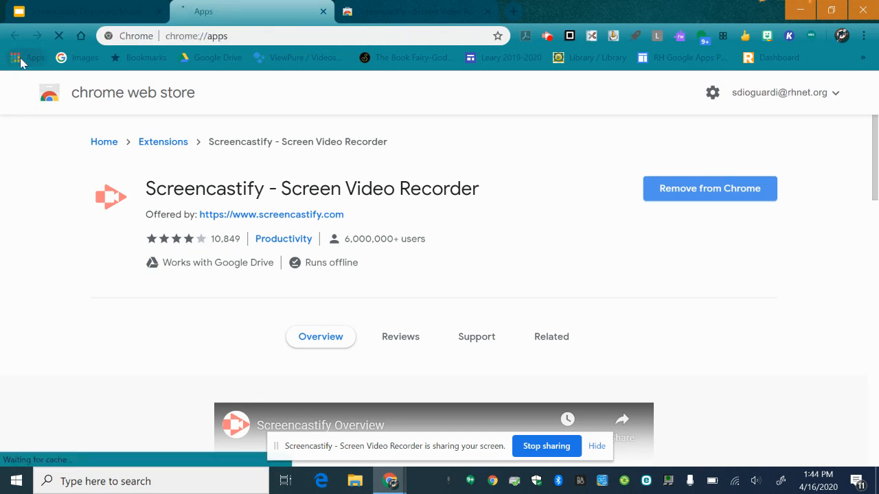
{"action": "left_click", "coordinate": [28, 58]}
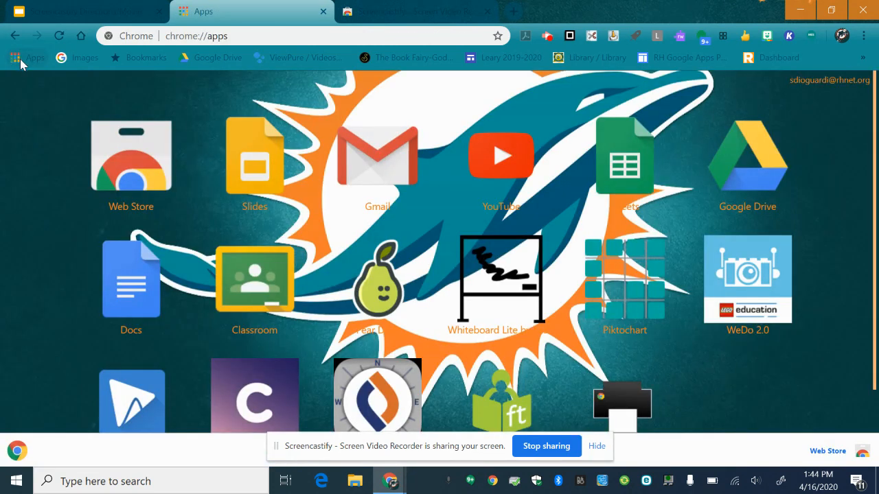
{"action": "mouse_move", "coordinate": [9, 163]}
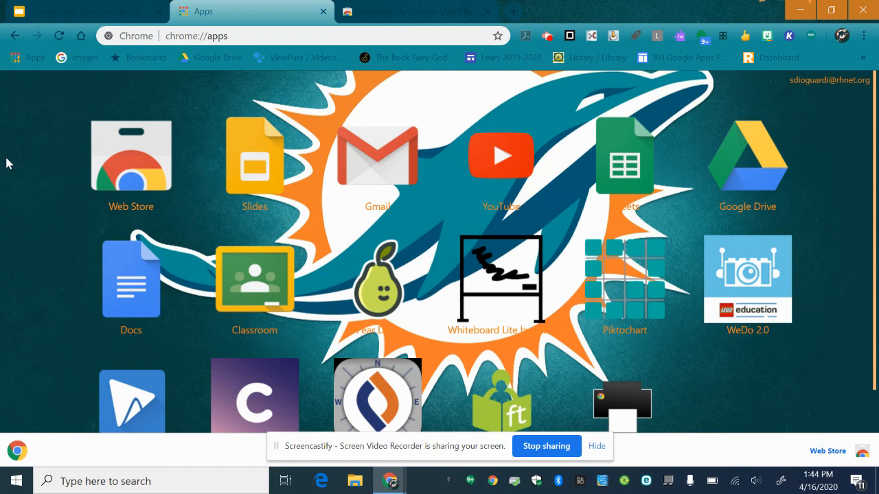
{"action": "left_click", "coordinate": [131, 154]}
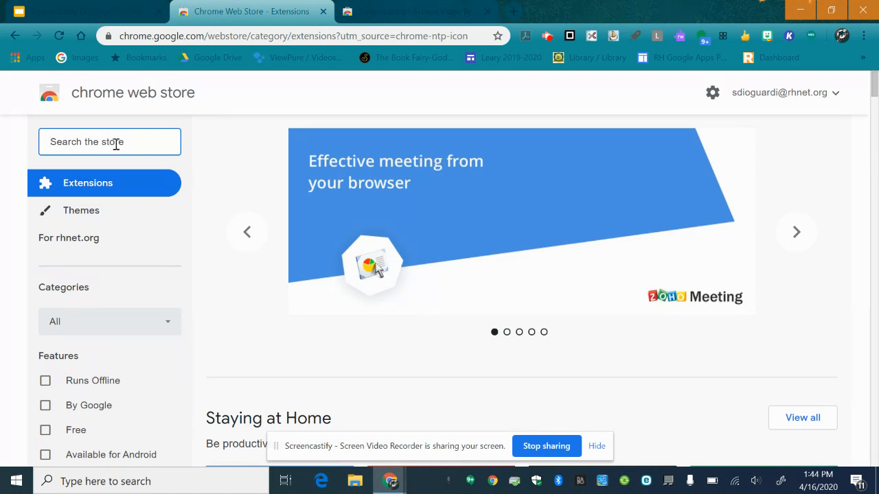
{"action": "left_click", "coordinate": [796, 231]}
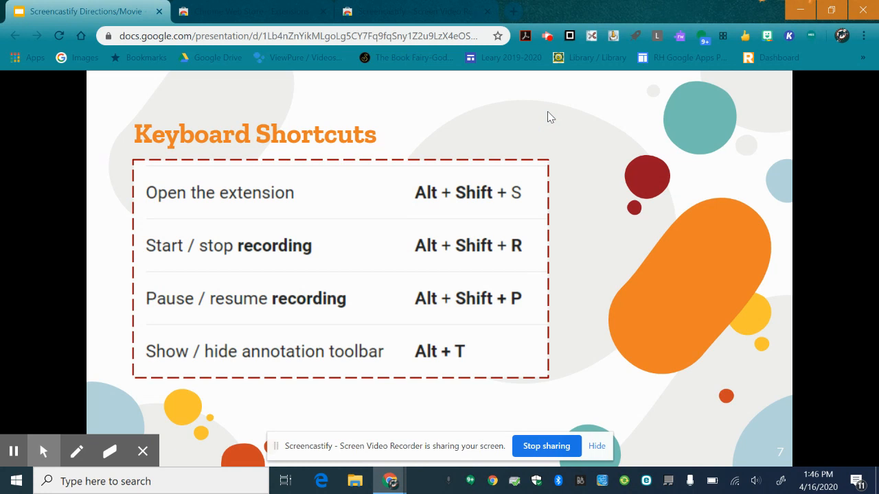
{"action": "mouse_move", "coordinate": [555, 111]}
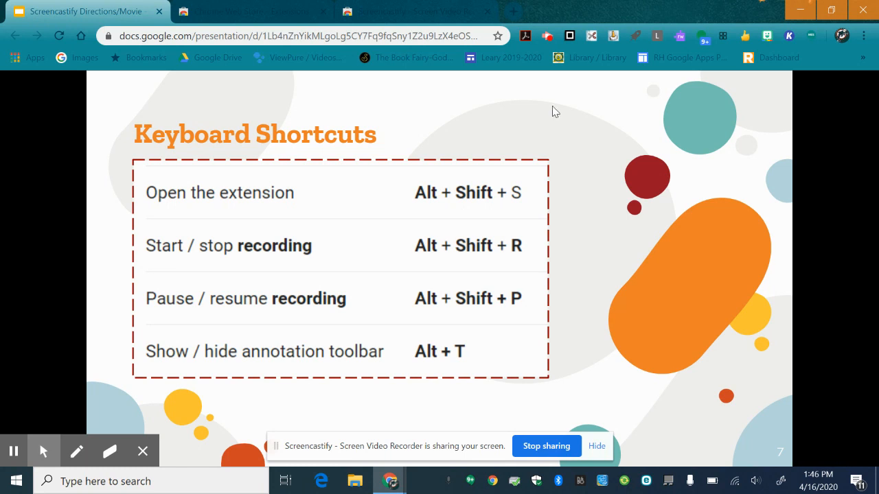
{"action": "mouse_move", "coordinate": [530, 112]}
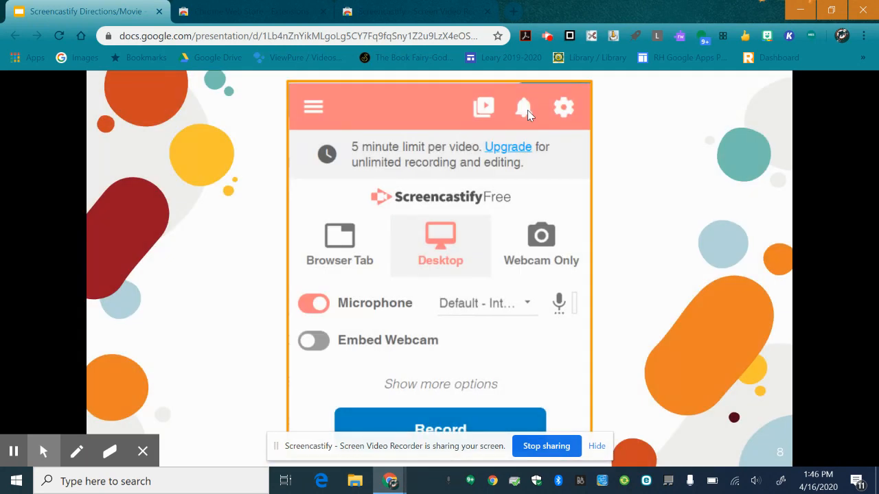
{"action": "mouse_move", "coordinate": [549, 48]}
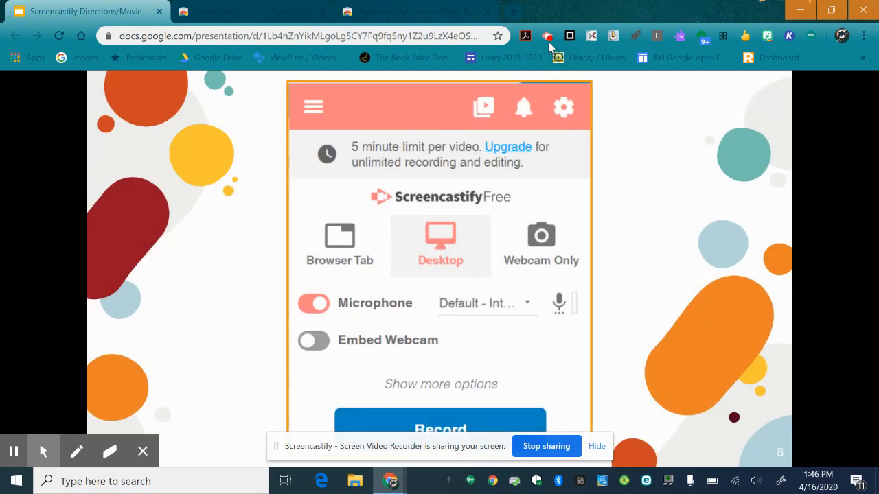
{"action": "mouse_move", "coordinate": [490, 184]}
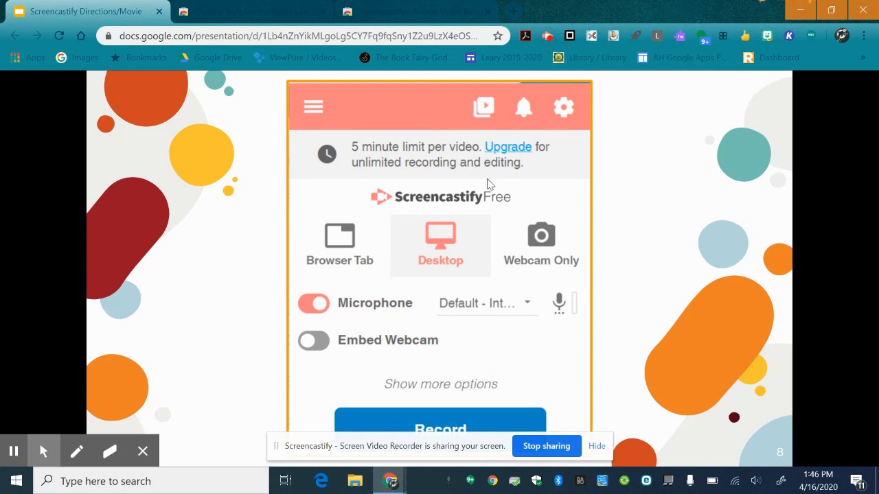
{"action": "mouse_move", "coordinate": [246, 313]}
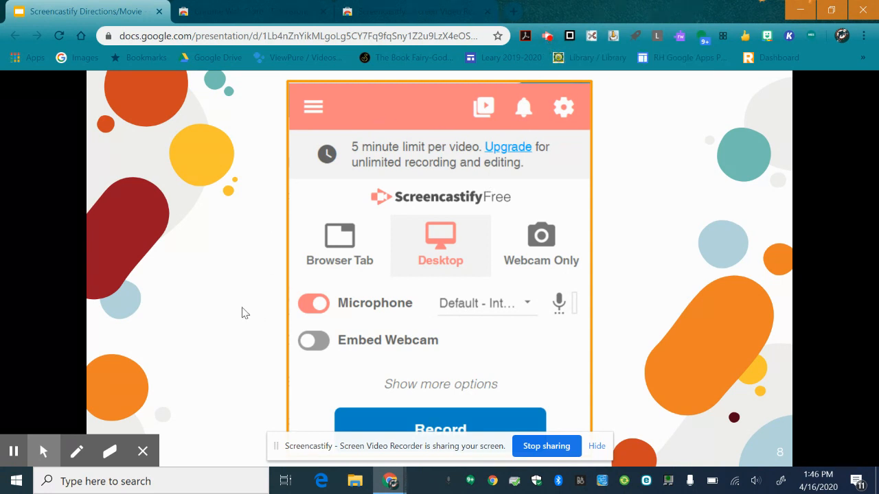
{"action": "mouse_move", "coordinate": [367, 171]}
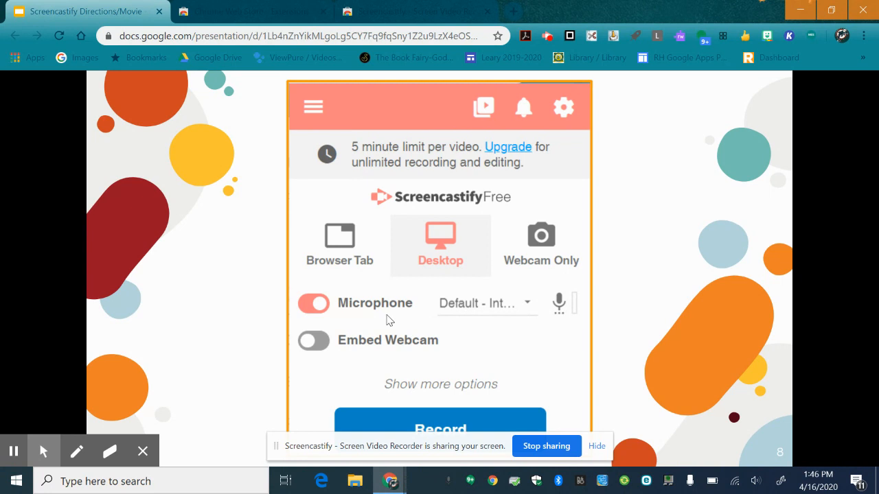
{"action": "mouse_move", "coordinate": [422, 278]}
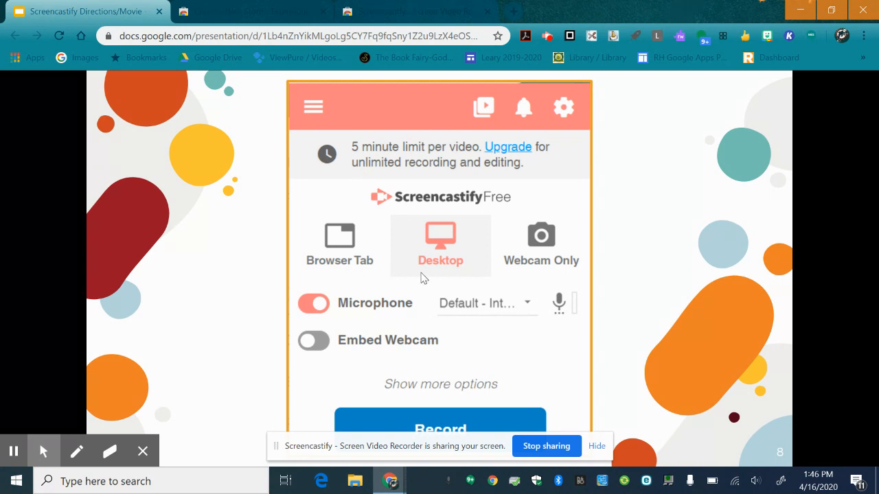
{"action": "mouse_move", "coordinate": [649, 267]}
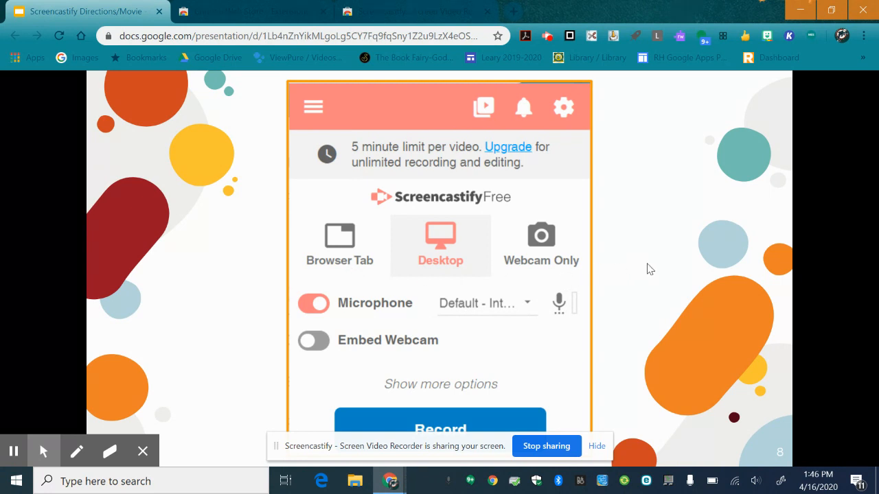
{"action": "mouse_move", "coordinate": [674, 301]}
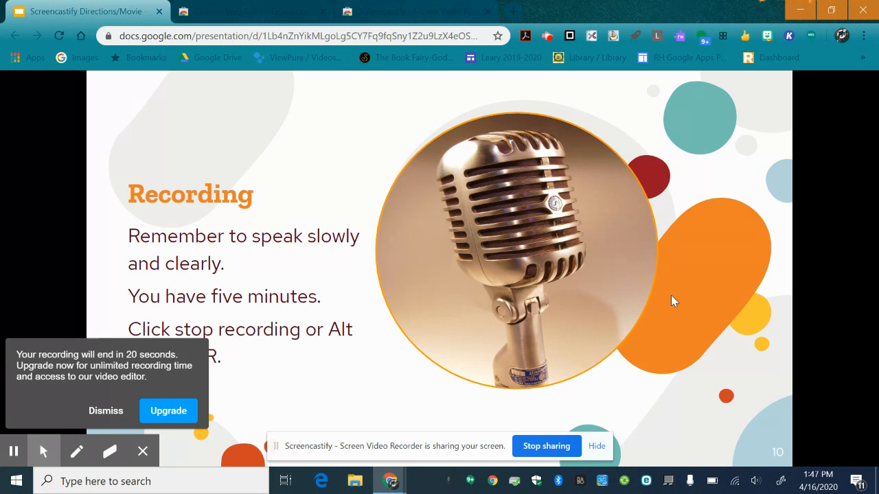
{"action": "mouse_move", "coordinate": [519, 132]}
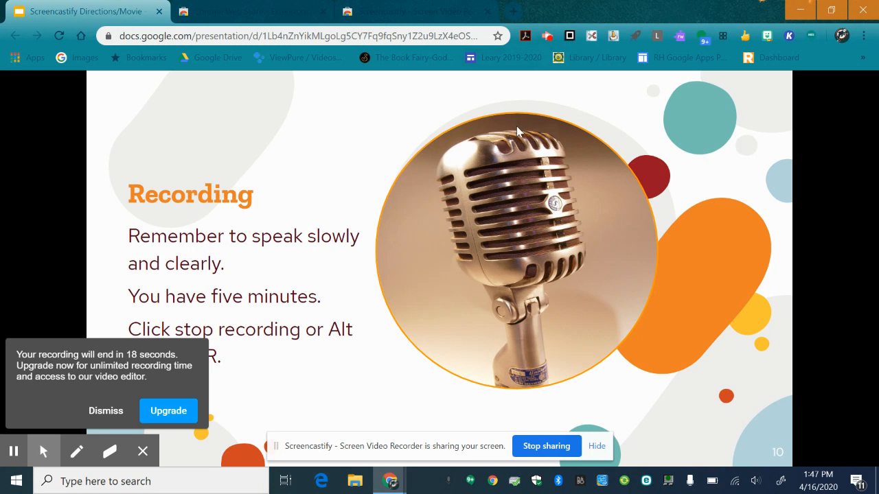
{"action": "mouse_move", "coordinate": [509, 178]}
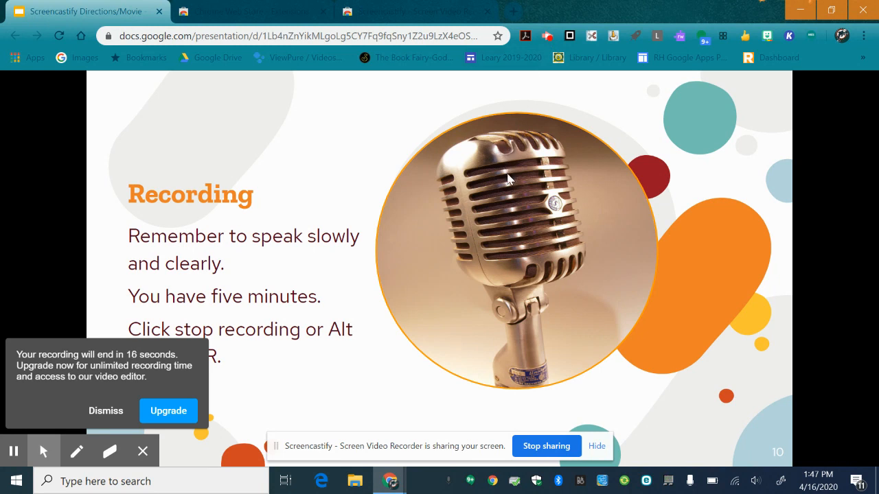